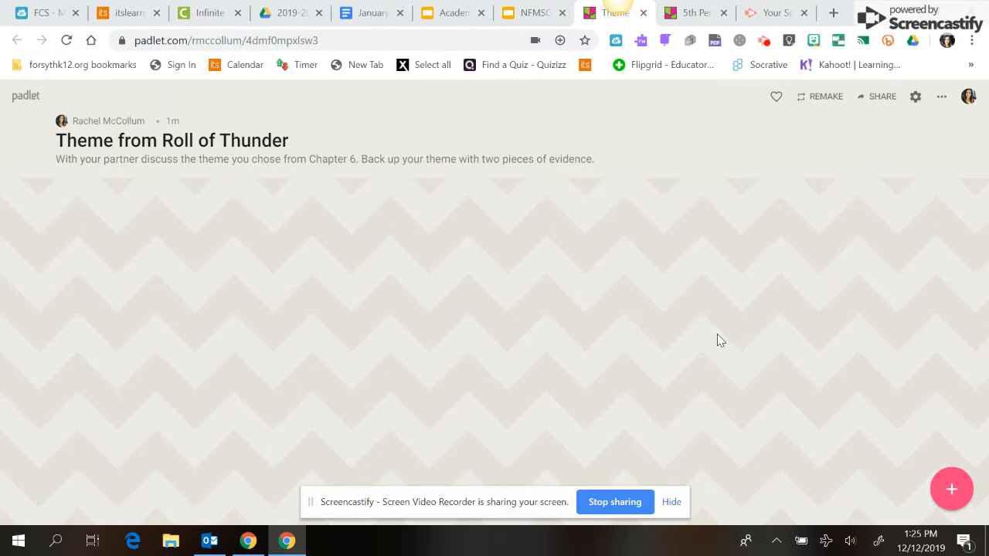
mouse_move(952, 489)
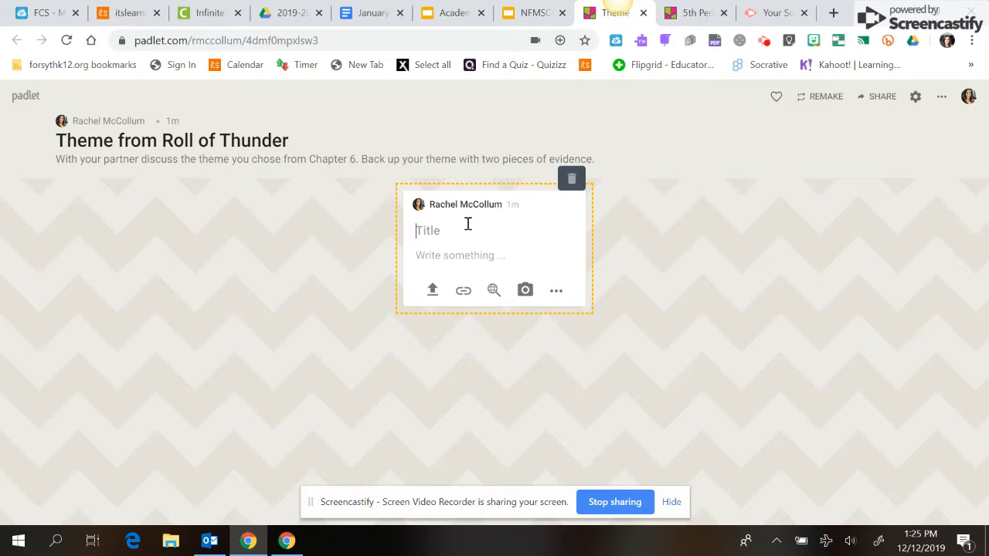
mouse_move(465, 204)
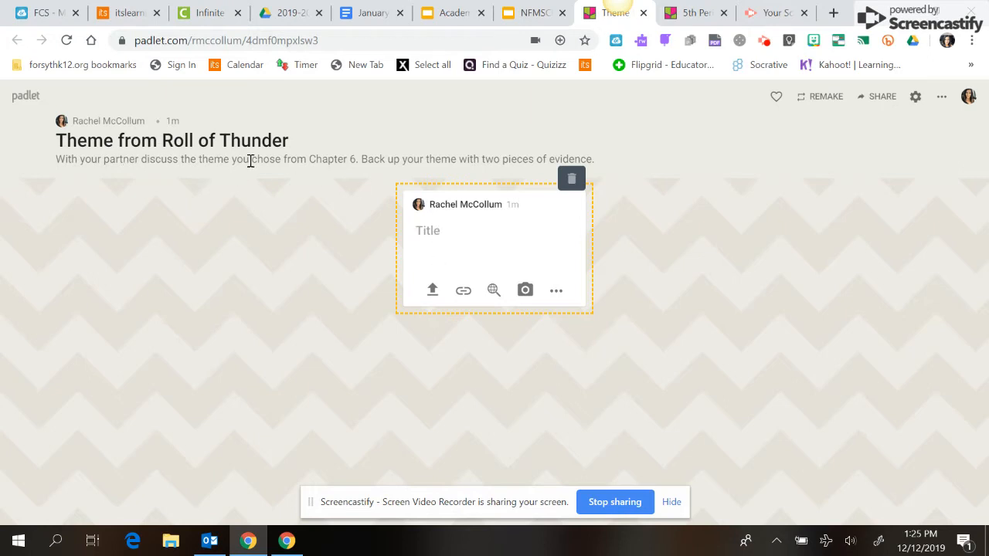
mouse_move(340, 153)
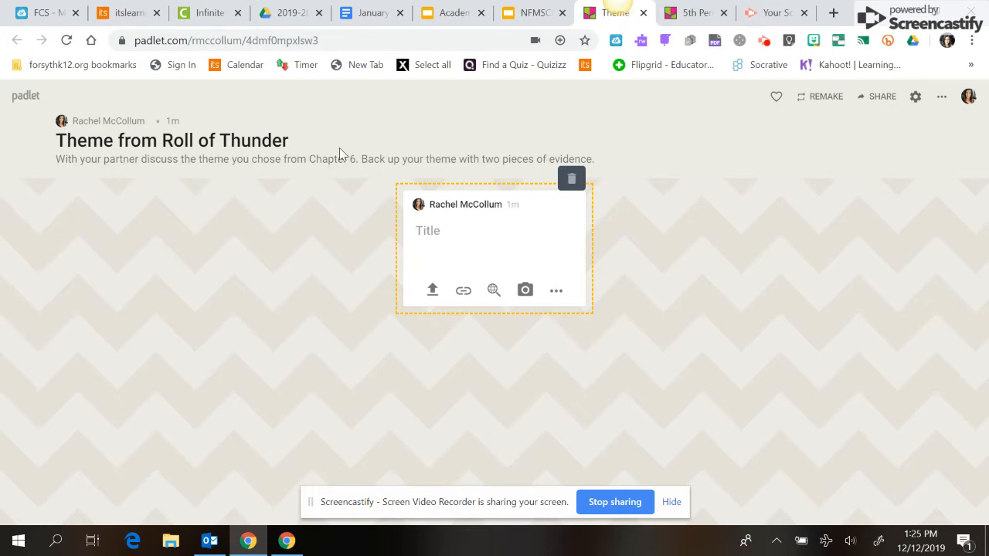
Place the cursor in the body of the new blank Roll of Thunder post.
click(494, 257)
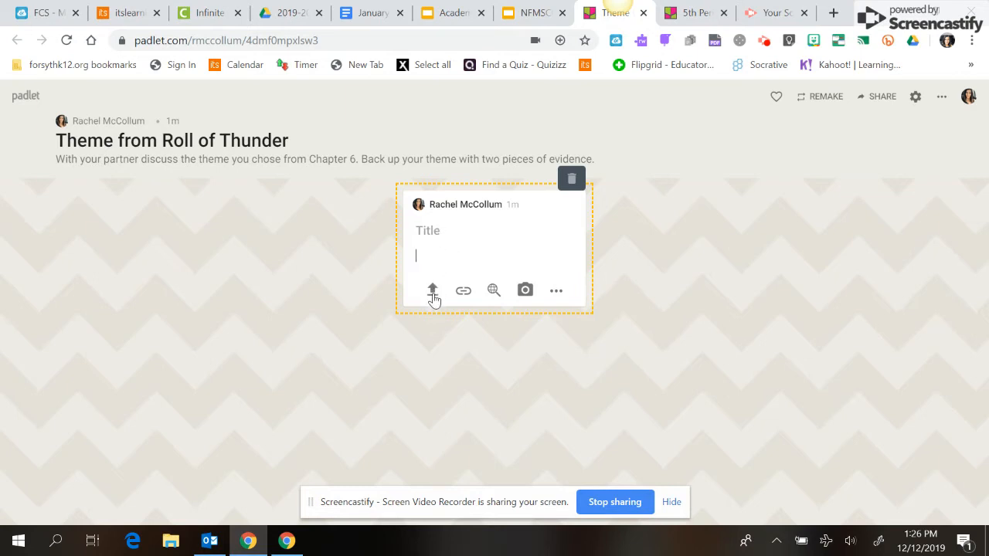
mouse_move(525, 291)
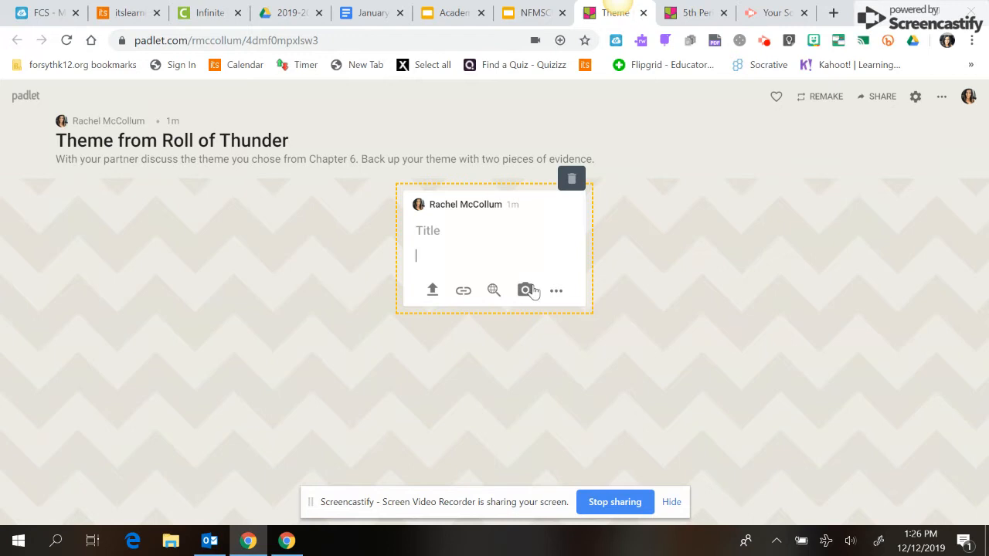
mouse_move(435, 229)
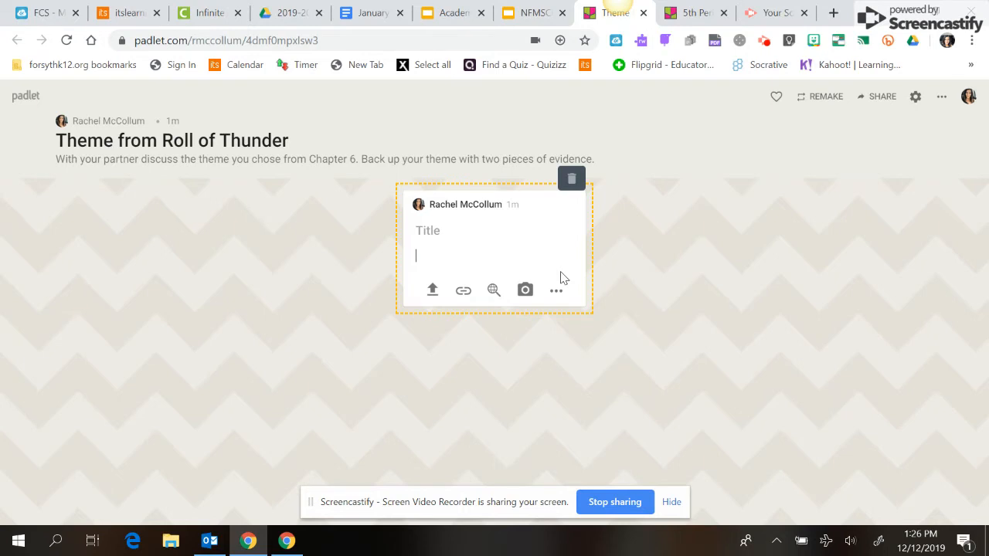
mouse_move(556, 291)
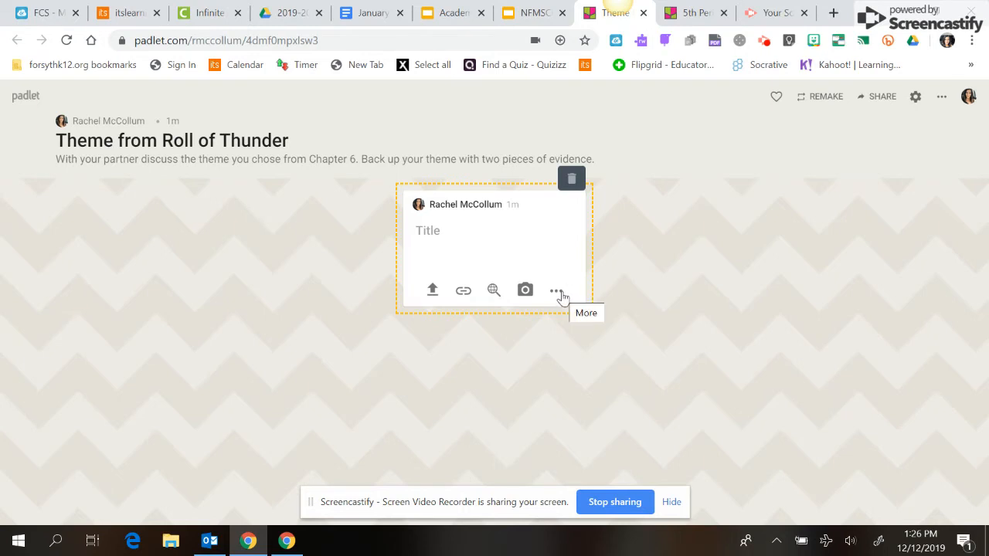
click(556, 291)
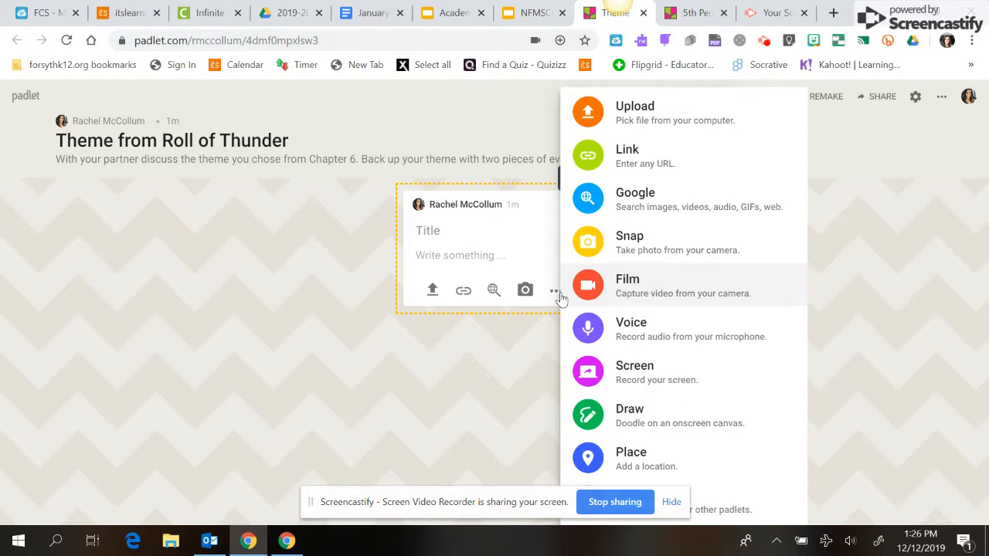
mouse_move(581, 339)
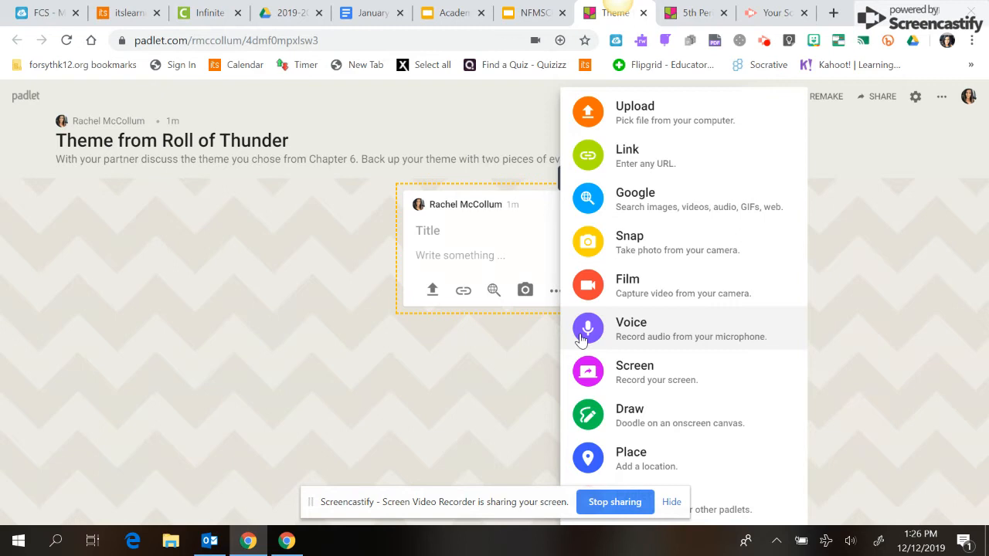
mouse_move(649, 193)
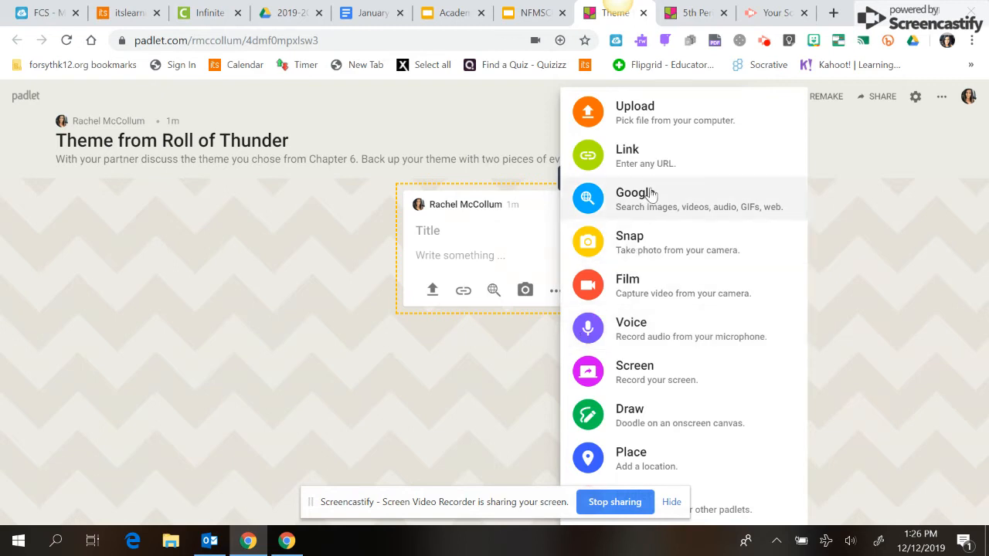
mouse_move(621, 159)
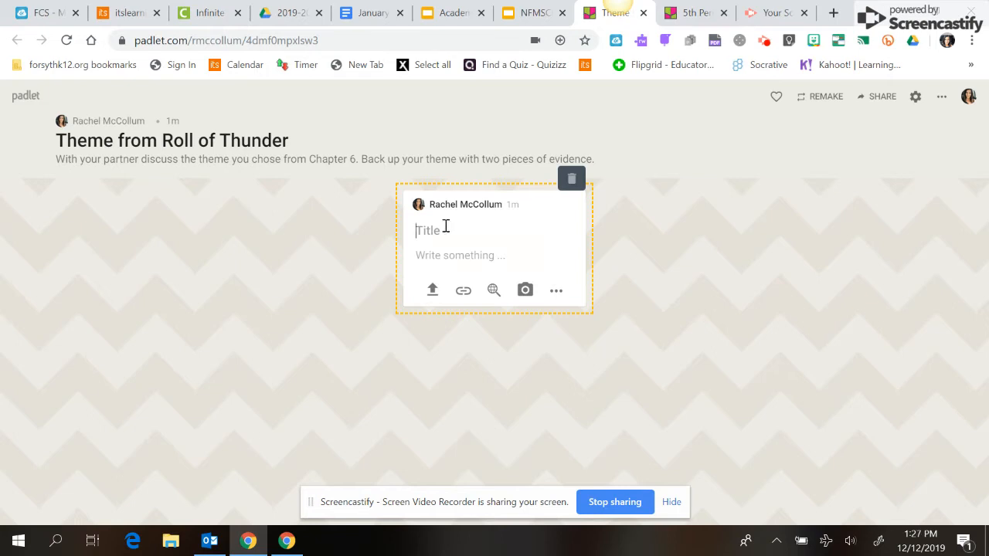
text(The)
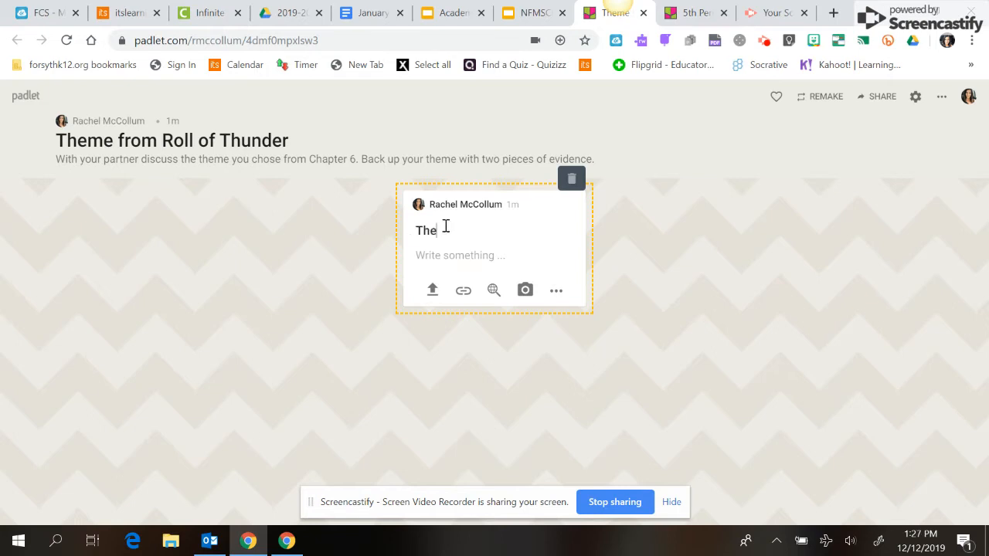
text(theme of this)
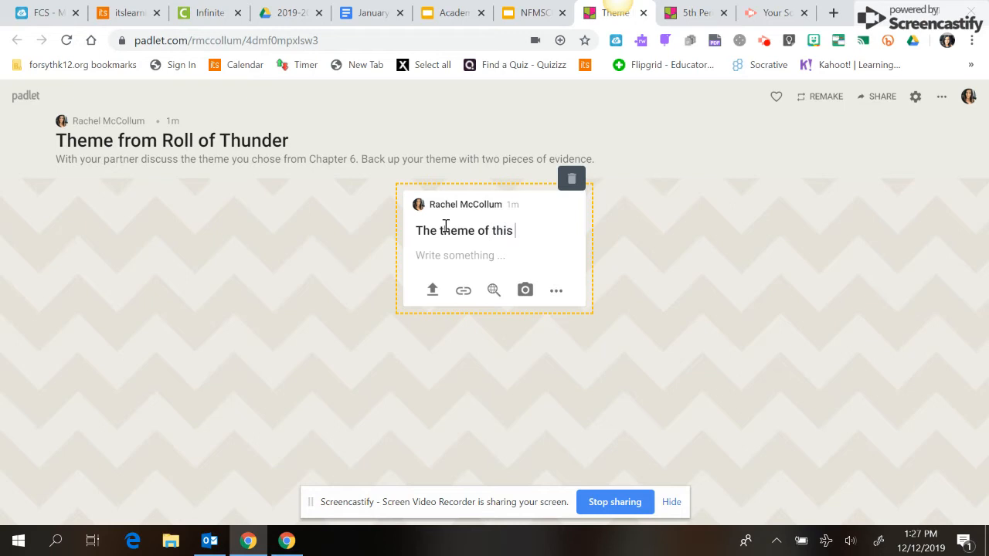
text(story is)
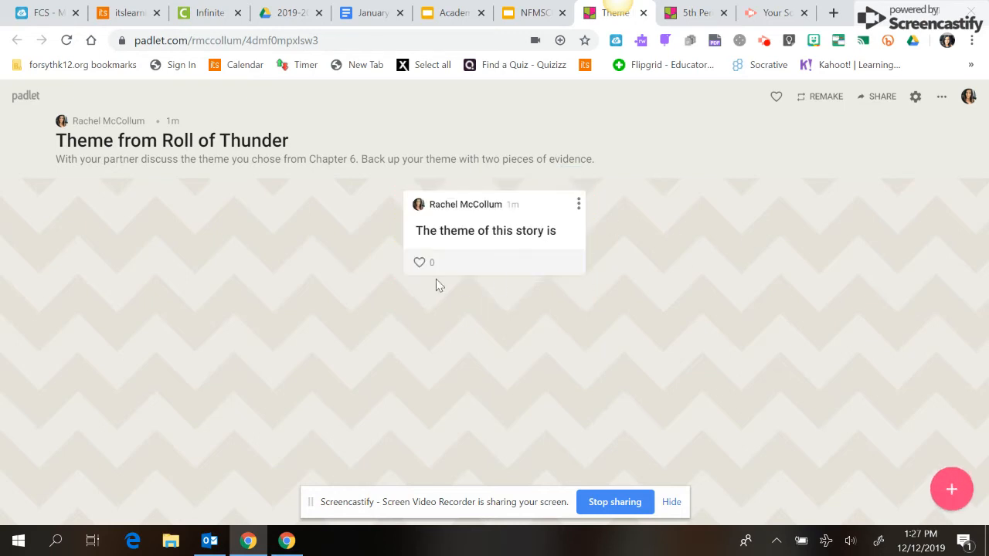
click(578, 204)
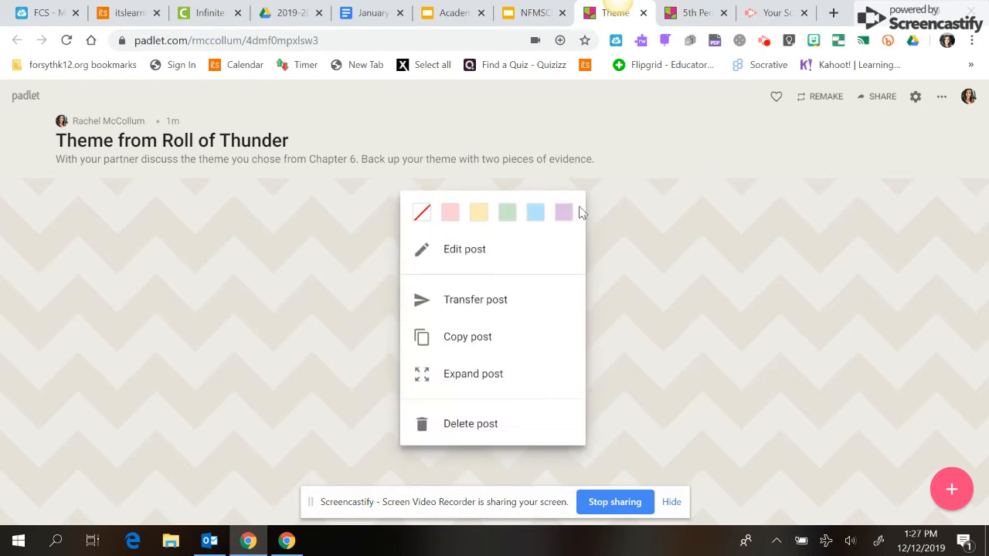
mouse_move(709, 217)
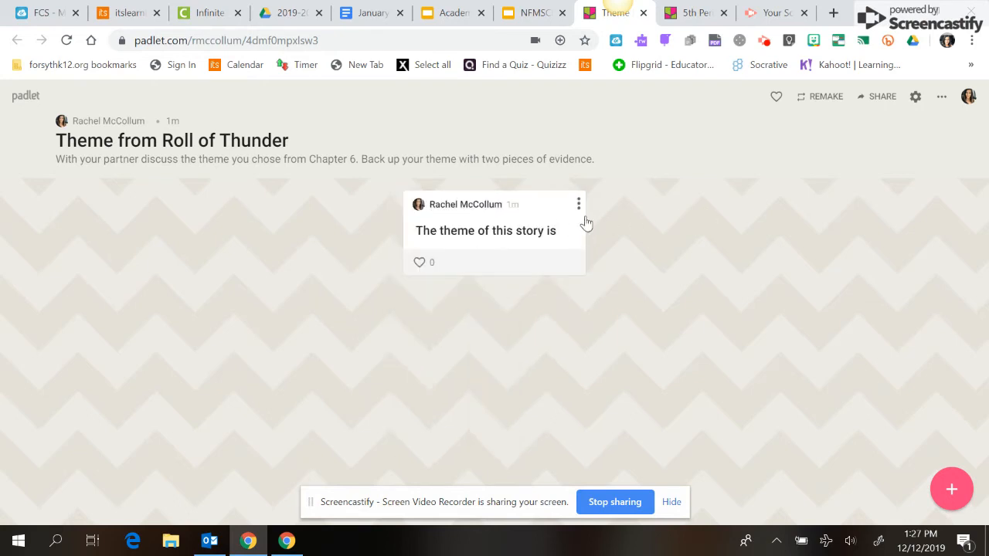
mouse_move(578, 205)
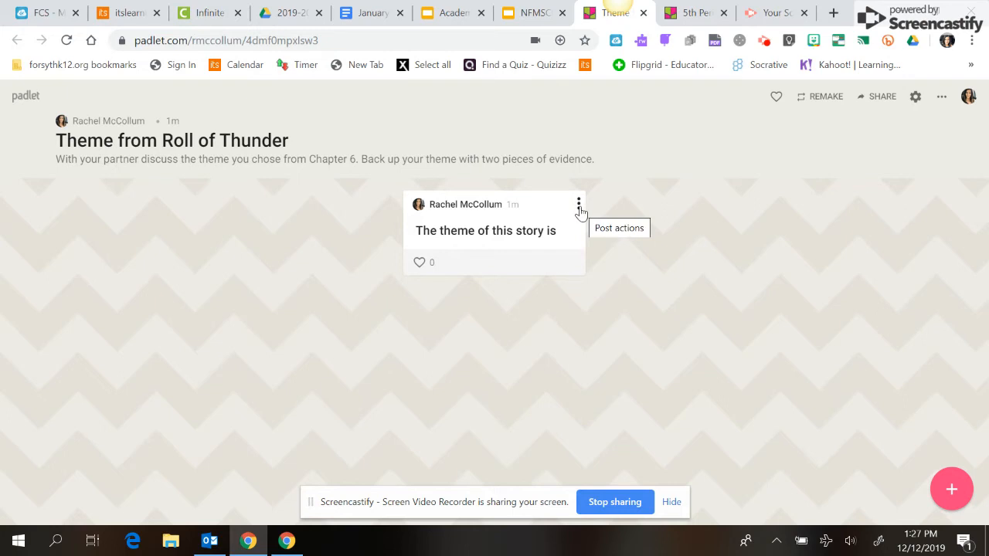
mouse_move(570, 218)
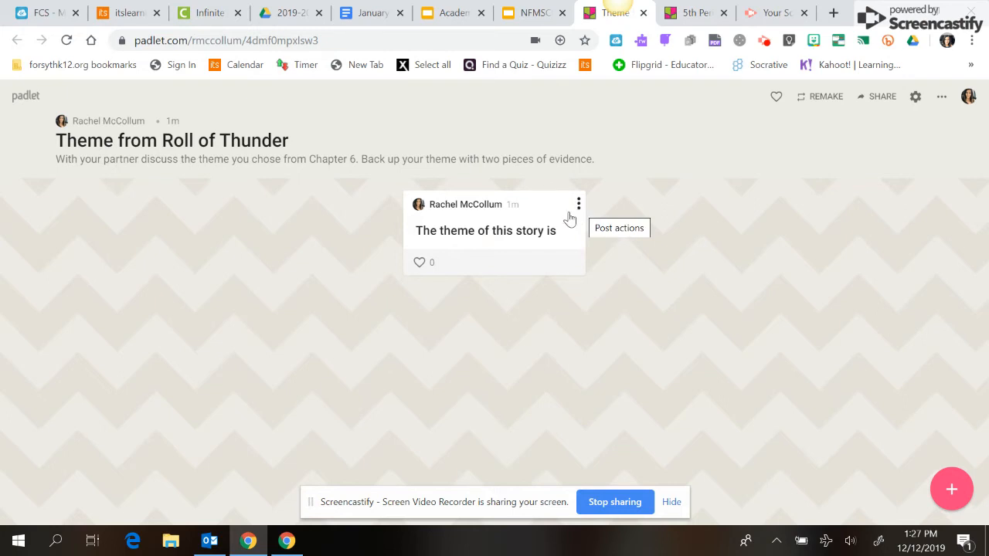
mouse_move(417, 261)
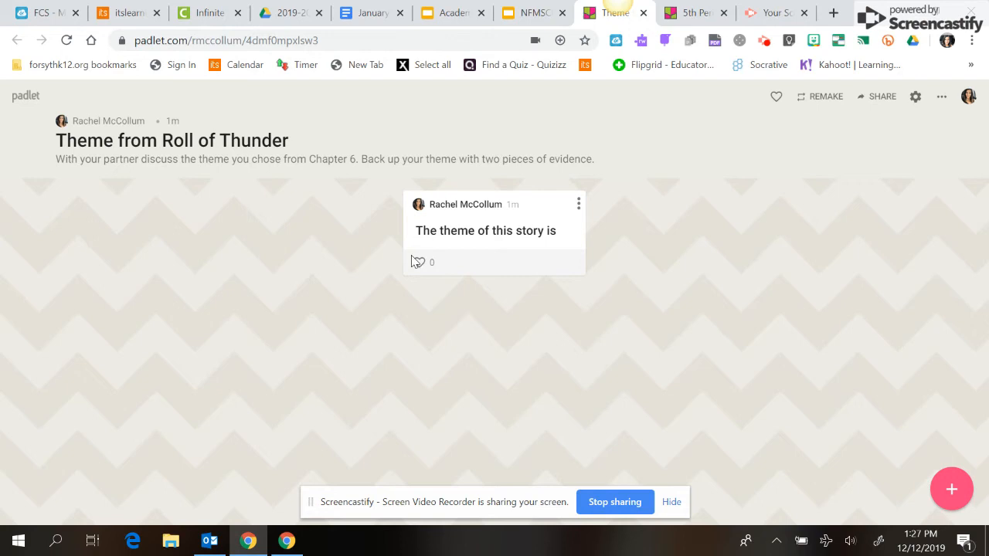
mouse_move(420, 263)
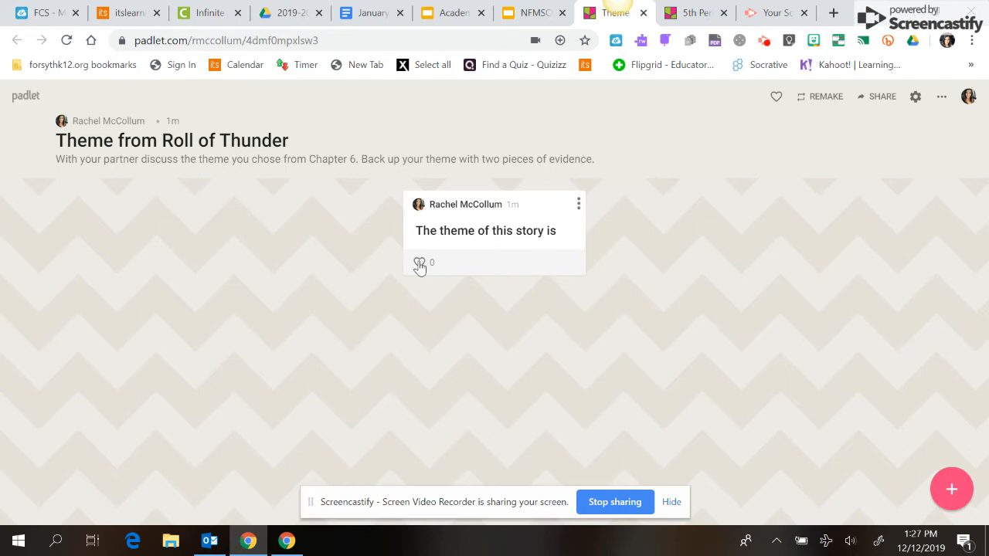
mouse_move(705, 312)
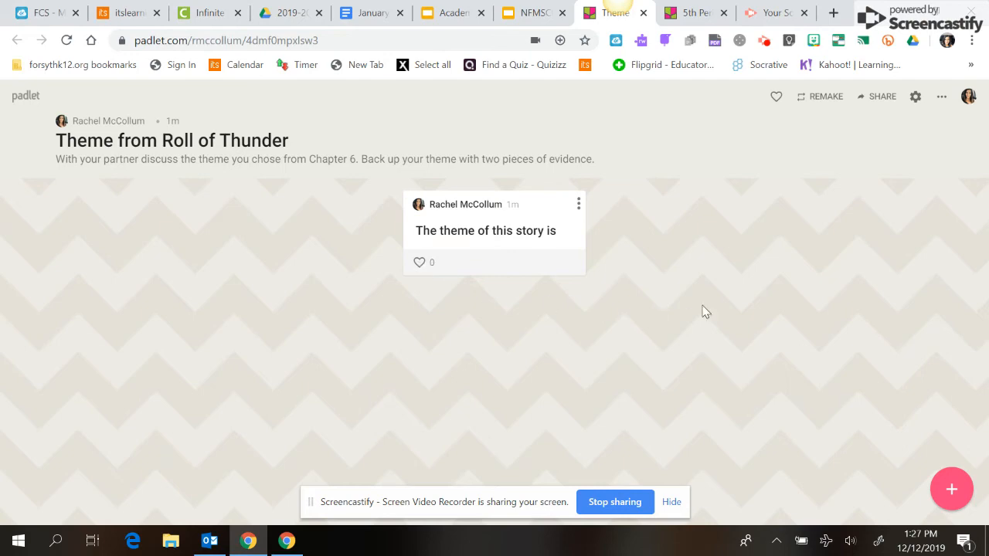
Switch to the 5th Period Great Introduction board and scroll through the student introduction posts.
click(687, 12)
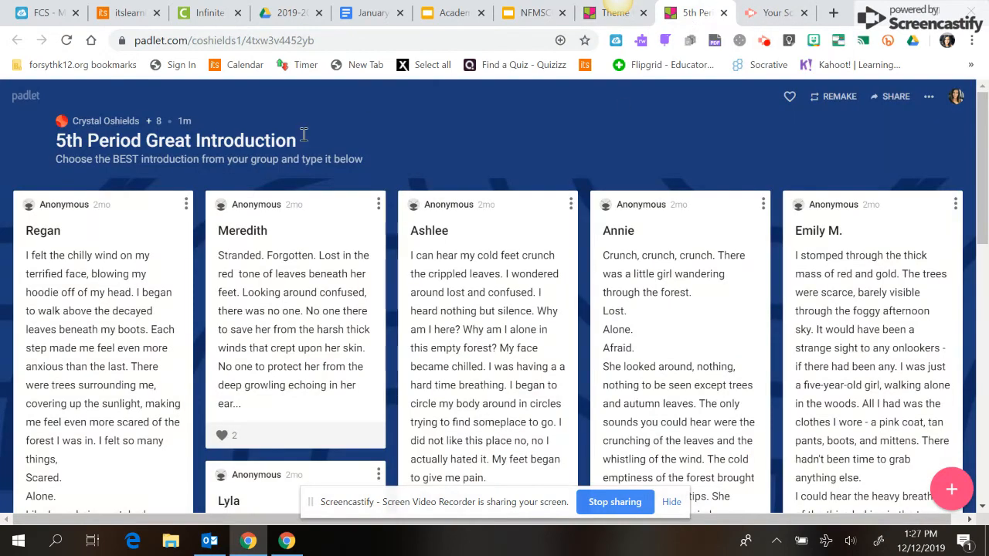
mouse_move(552, 210)
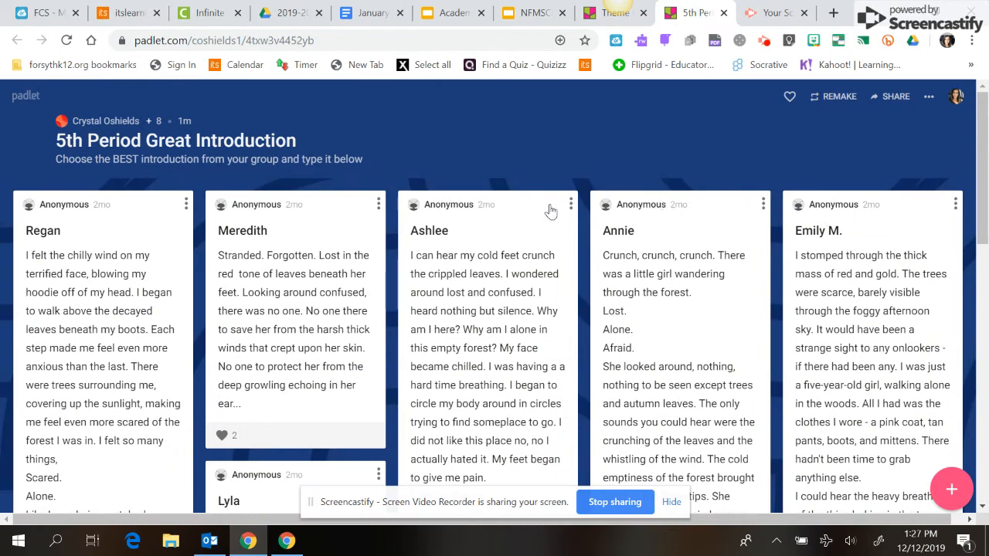
mouse_move(812, 230)
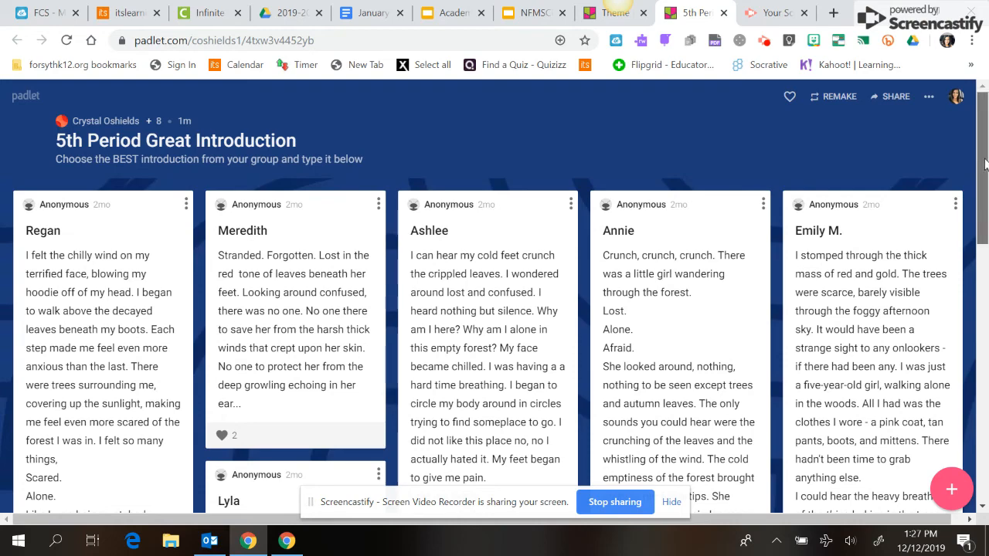
scroll(down, 3)
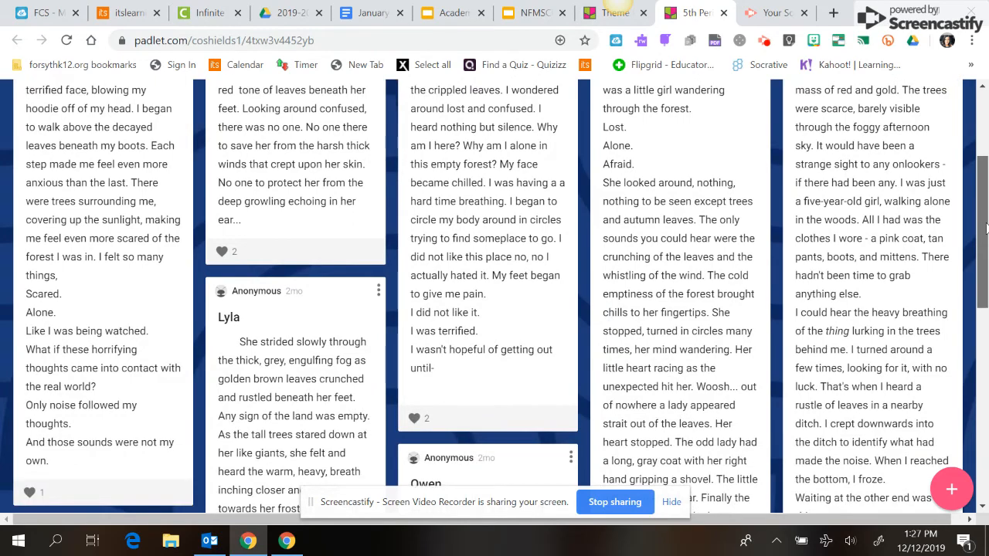
scroll(up, 3)
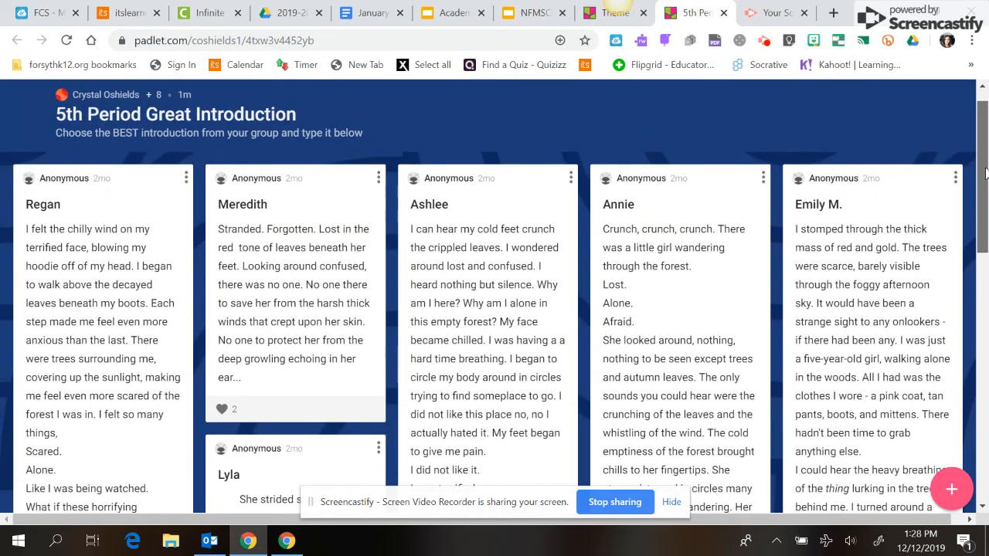
scroll(down, 3)
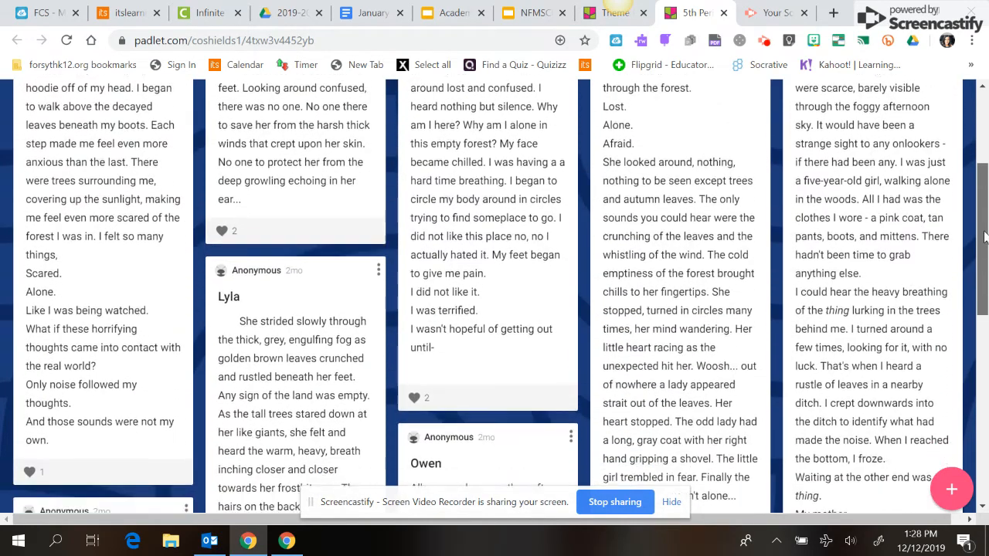
scroll(up, 3)
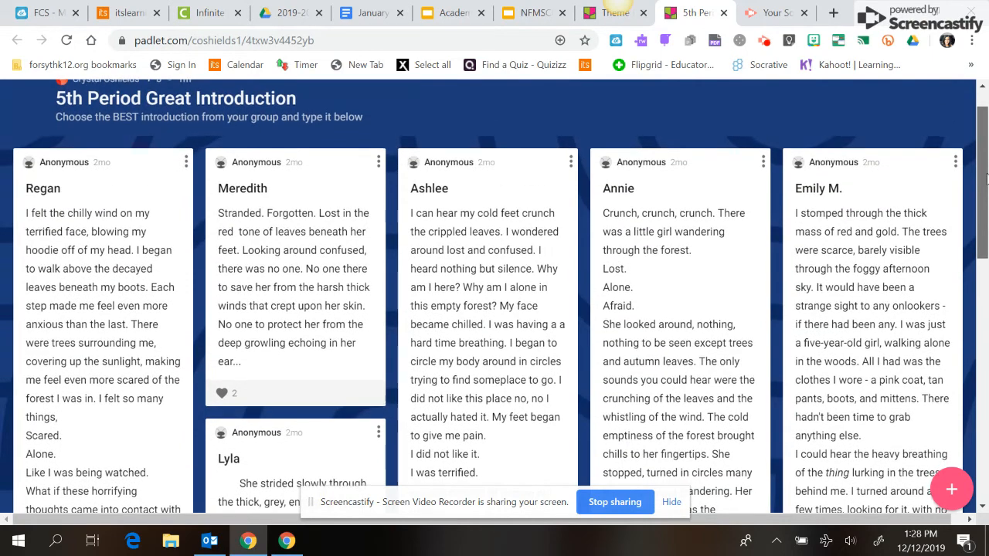
scroll(down, 3)
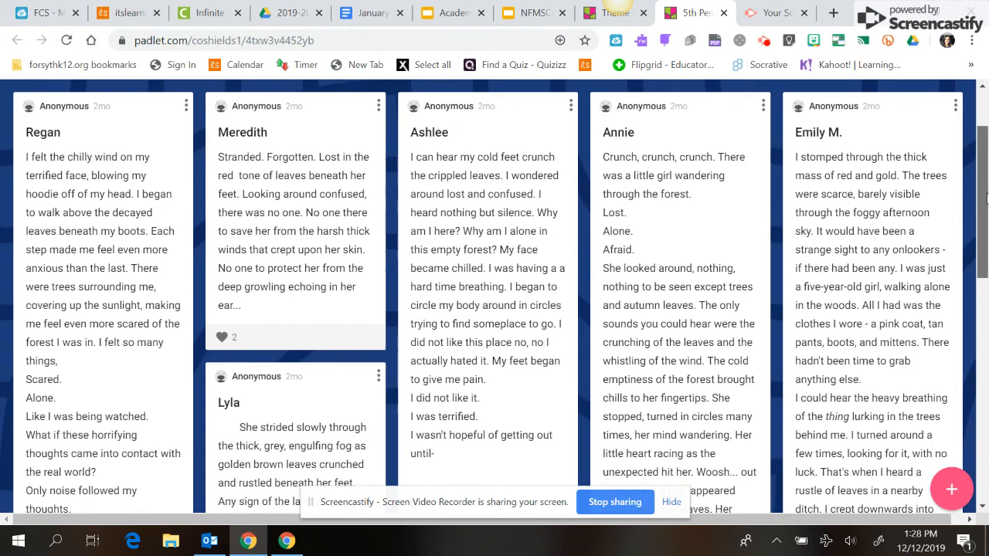
scroll(up, 3)
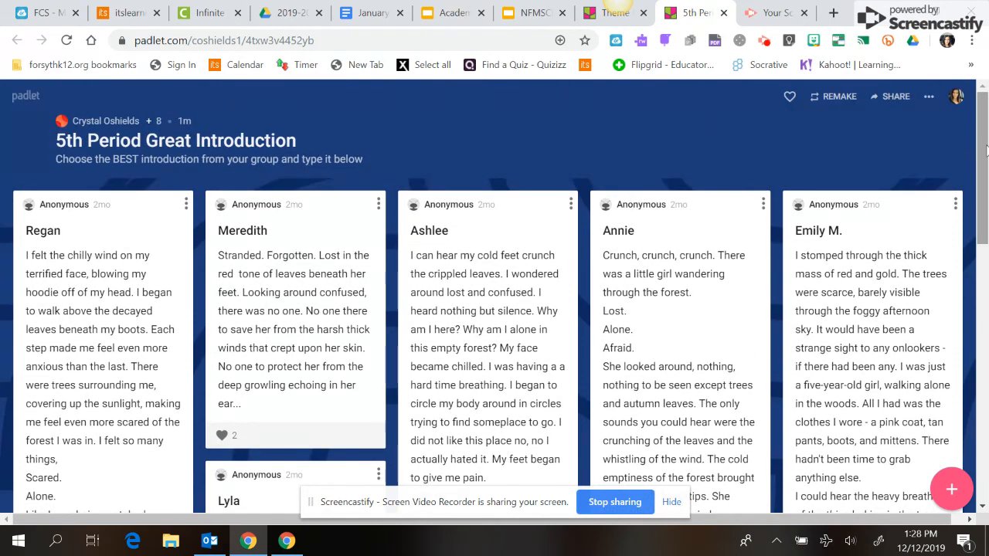
mouse_move(363, 96)
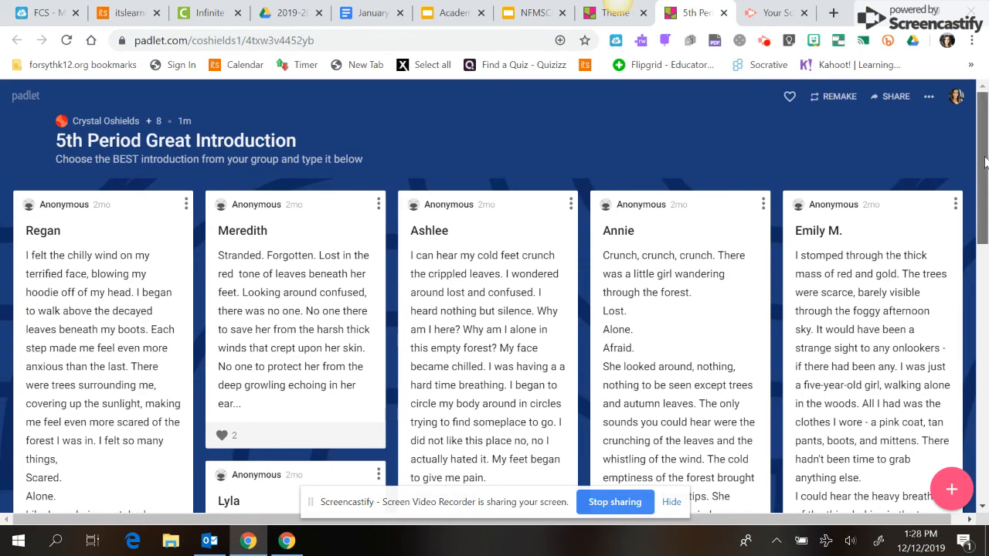
scroll(down, 3)
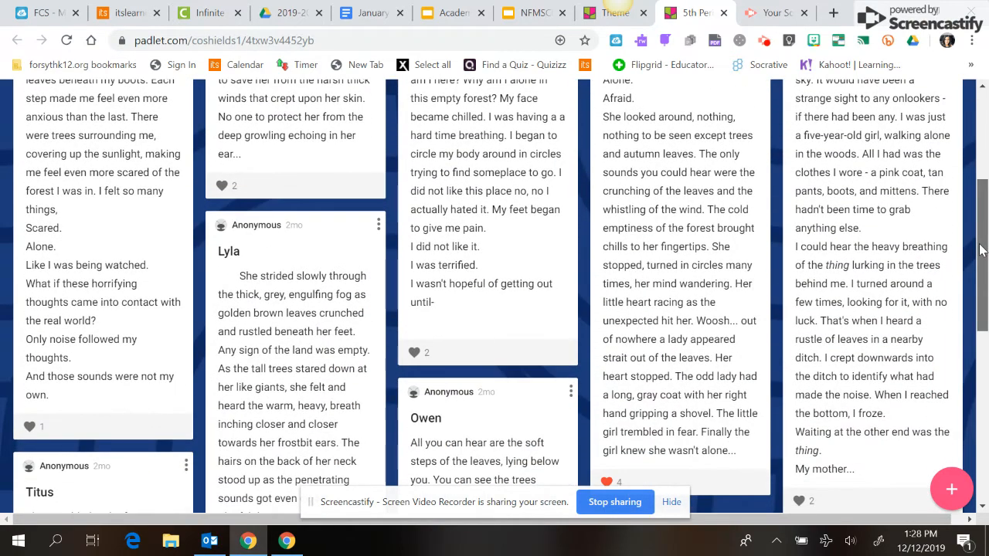
scroll(up, 3)
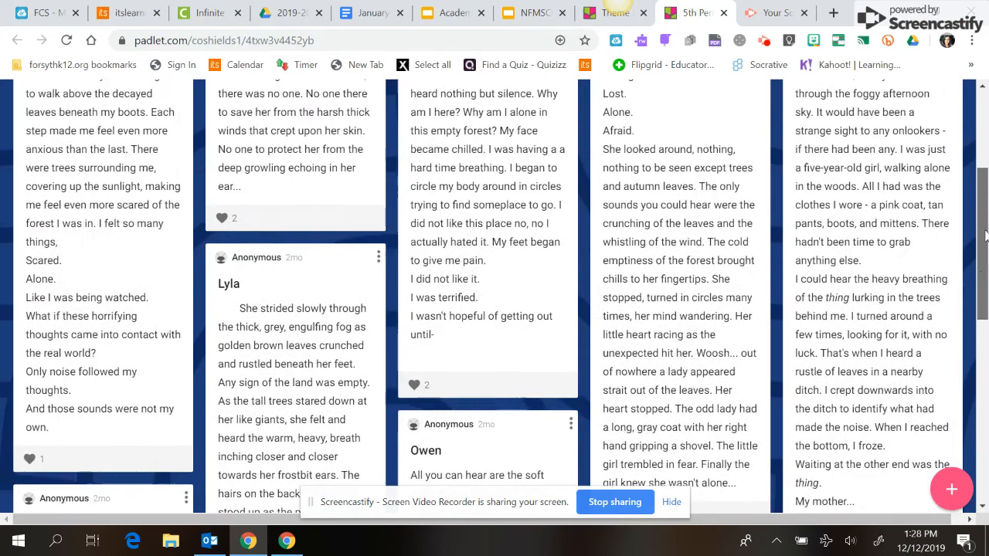
scroll(up, 3)
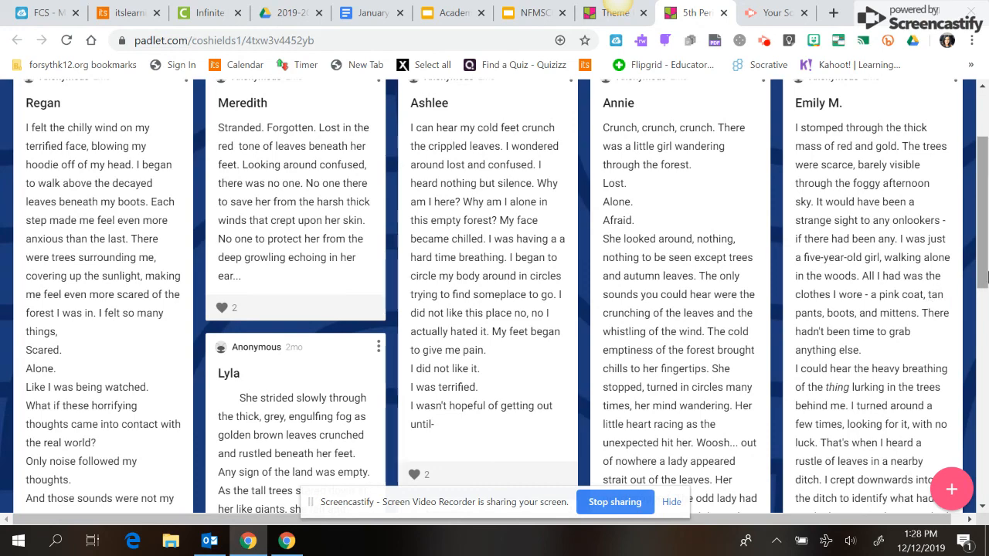
scroll(down, 3)
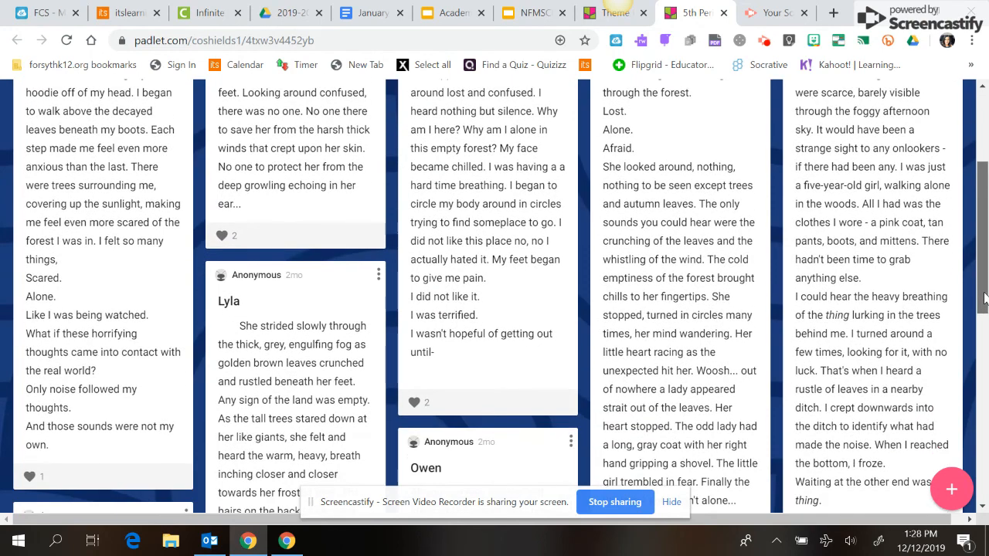
scroll(down, 3)
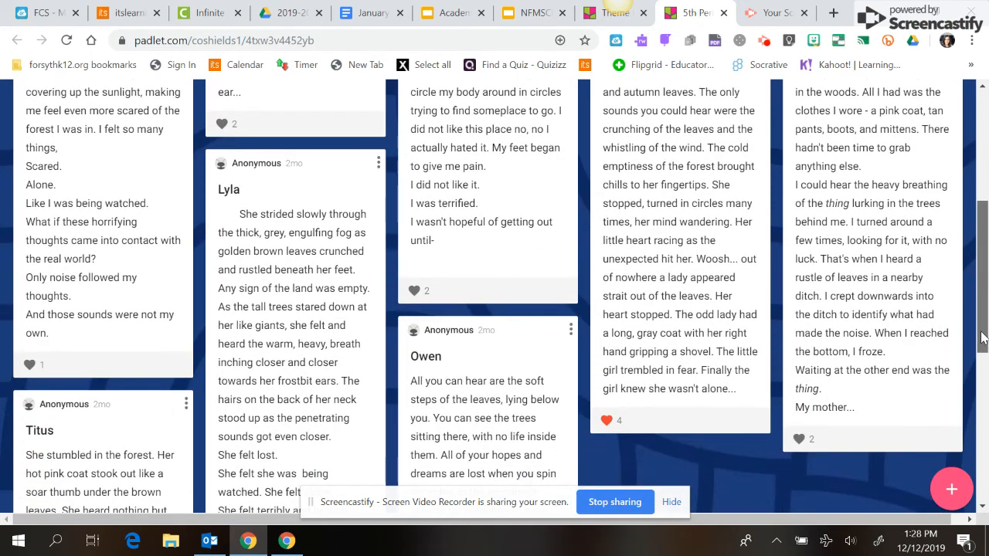
scroll(up, 3)
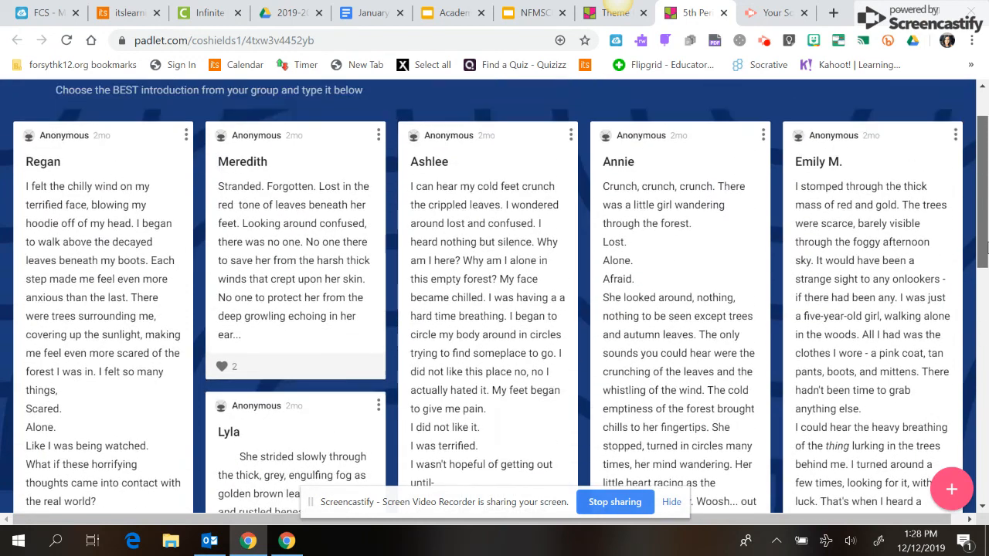